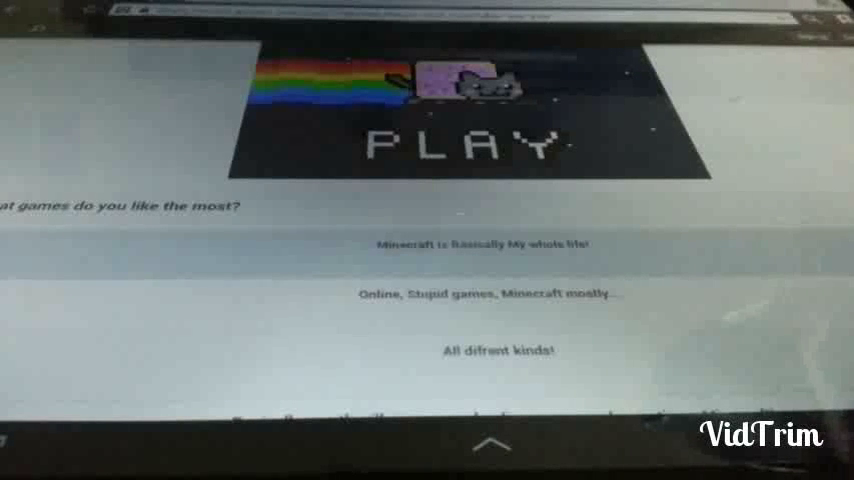
Scroll through the quiz page to reach the question where Kawaii~Chan says to let fate decide
{"action": "scroll", "scroll_direction": "down", "scroll_amount": 3}
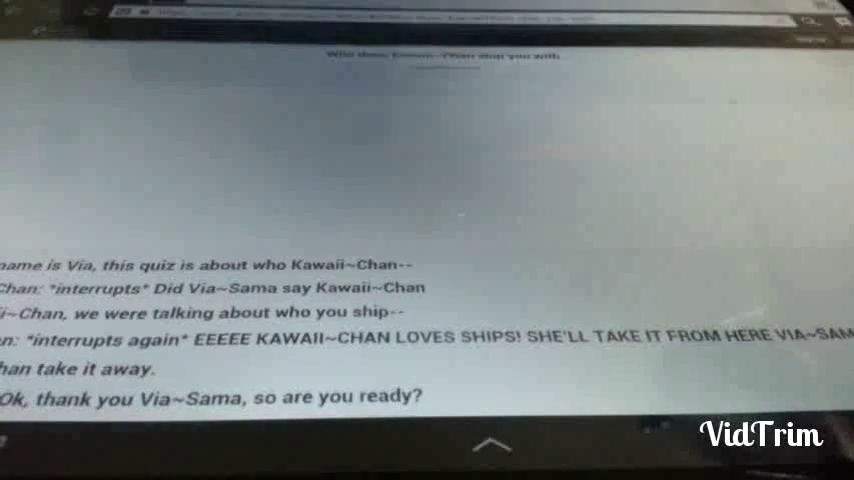
{"action": "scroll", "scroll_direction": "down", "scroll_amount": 3}
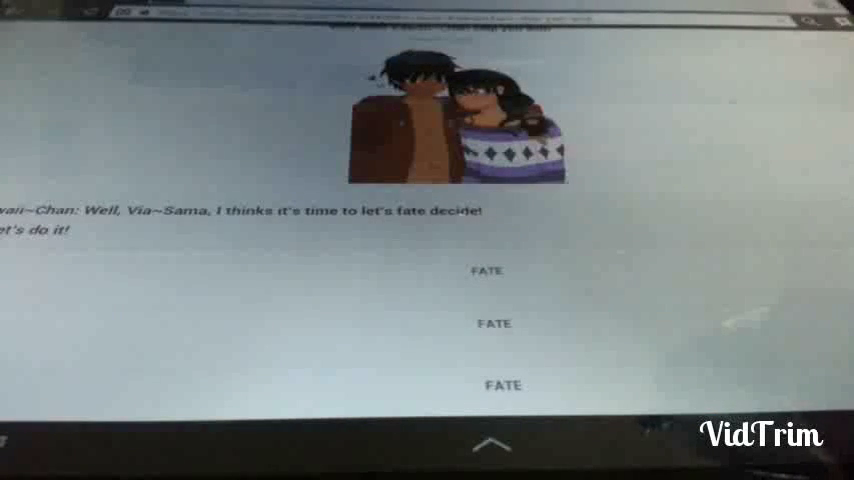
Pick a FATE answer to reach the result shipping you with Travis
{"action": "left_click", "coordinate": [505, 269]}
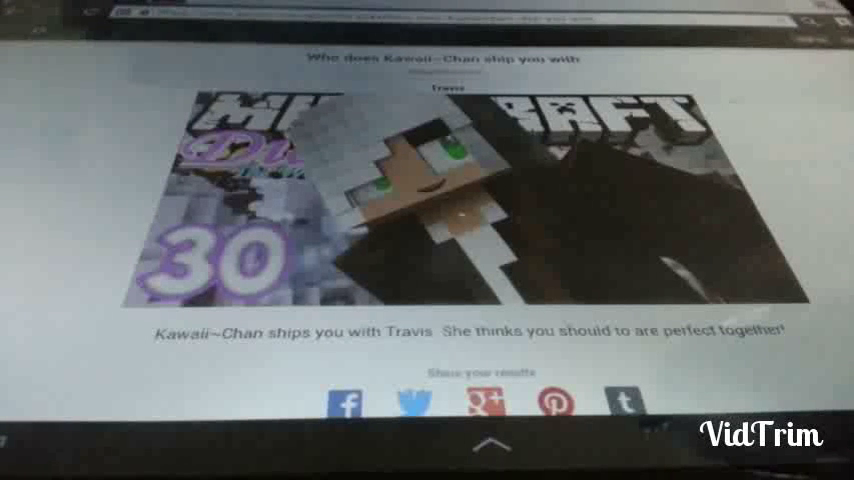